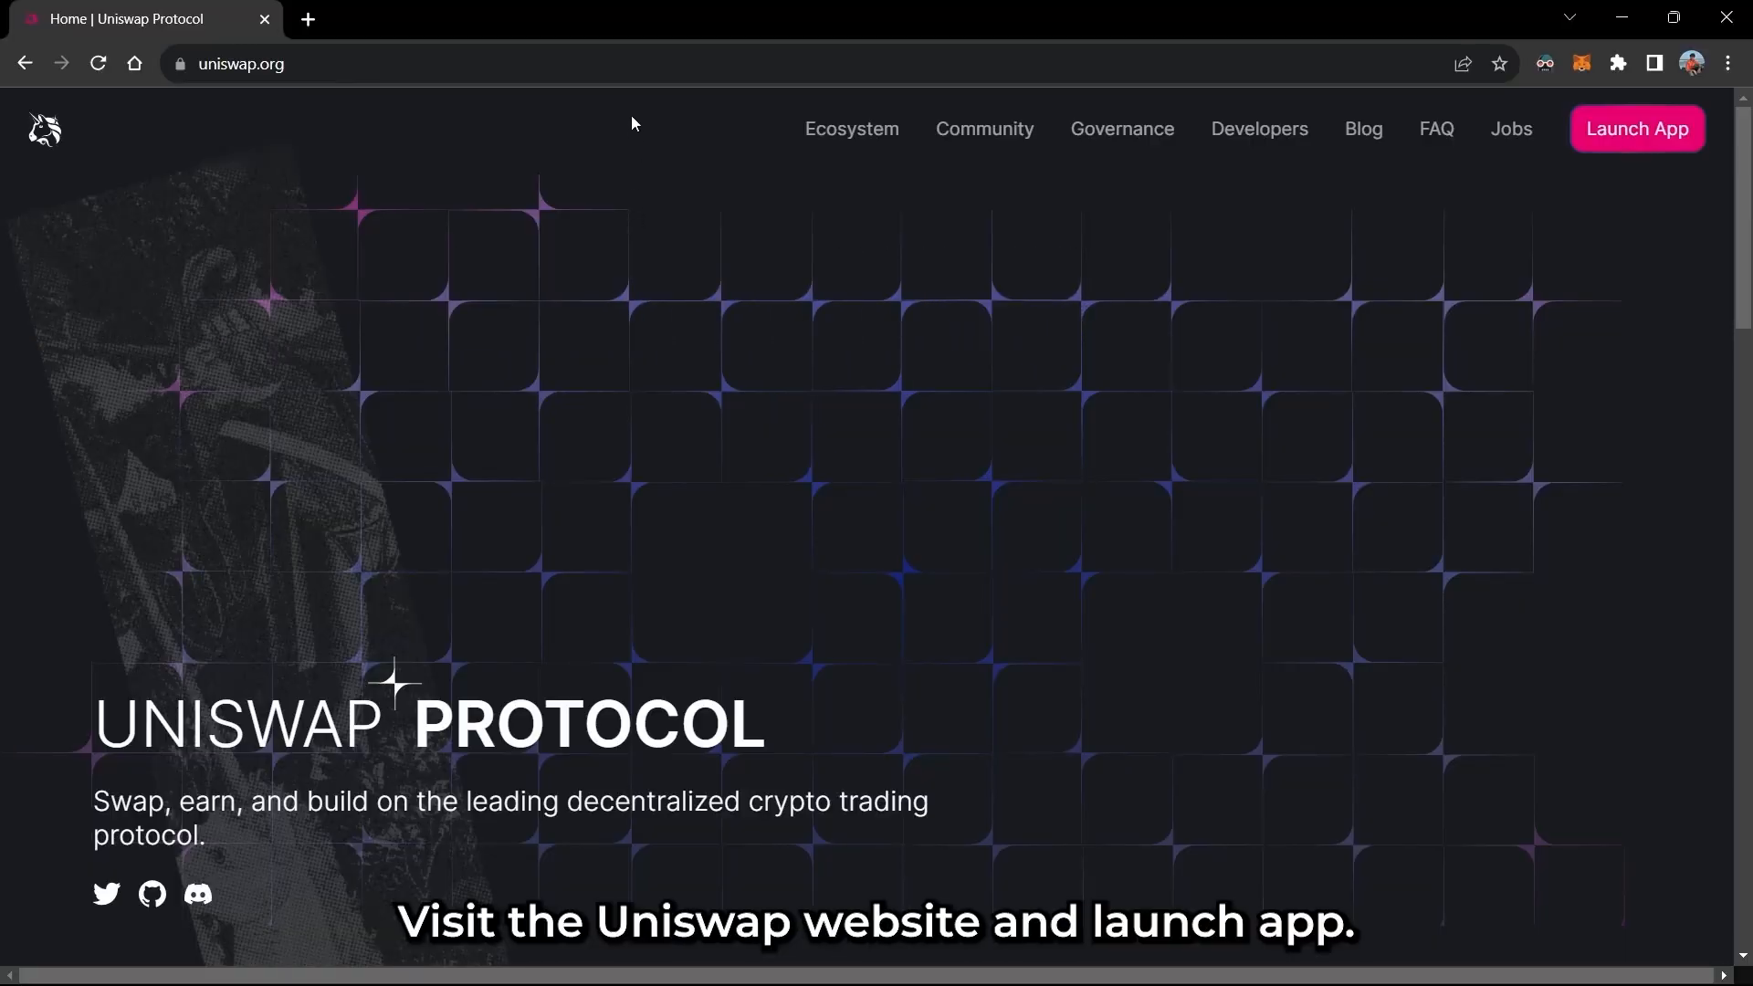
Step: Launch the Uniswap swap page and switch it to the Avalanche network
click(1635, 129)
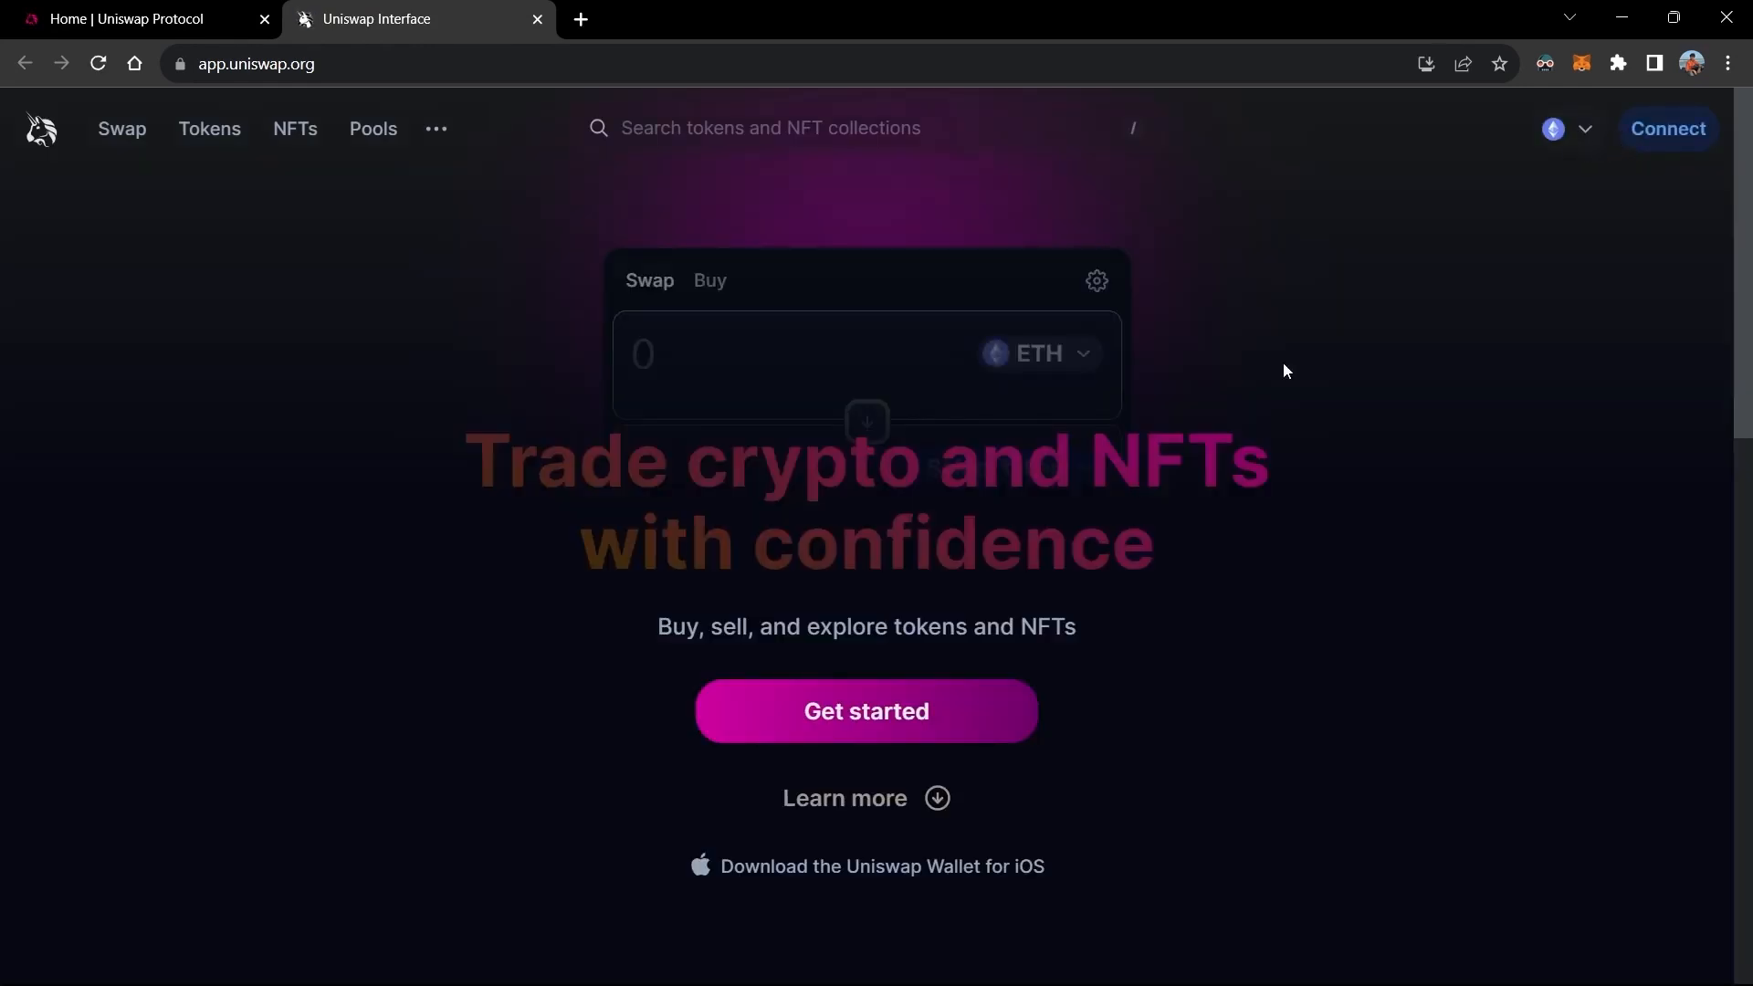
click(120, 129)
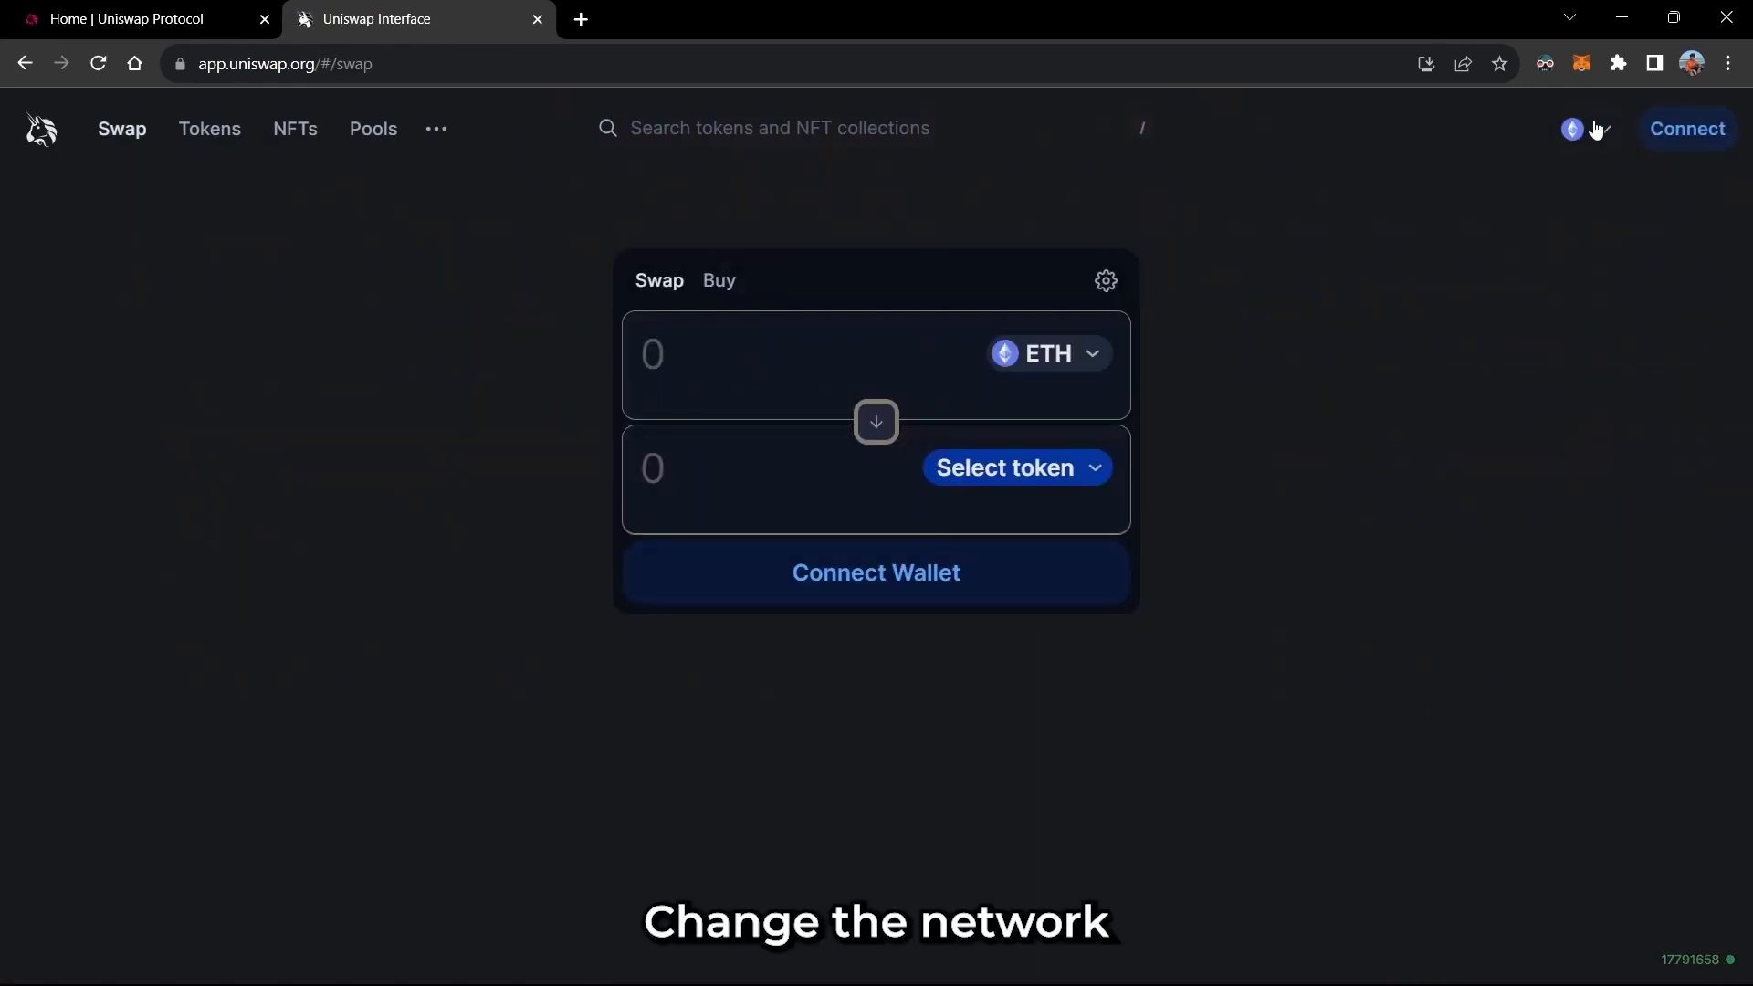
click(1573, 129)
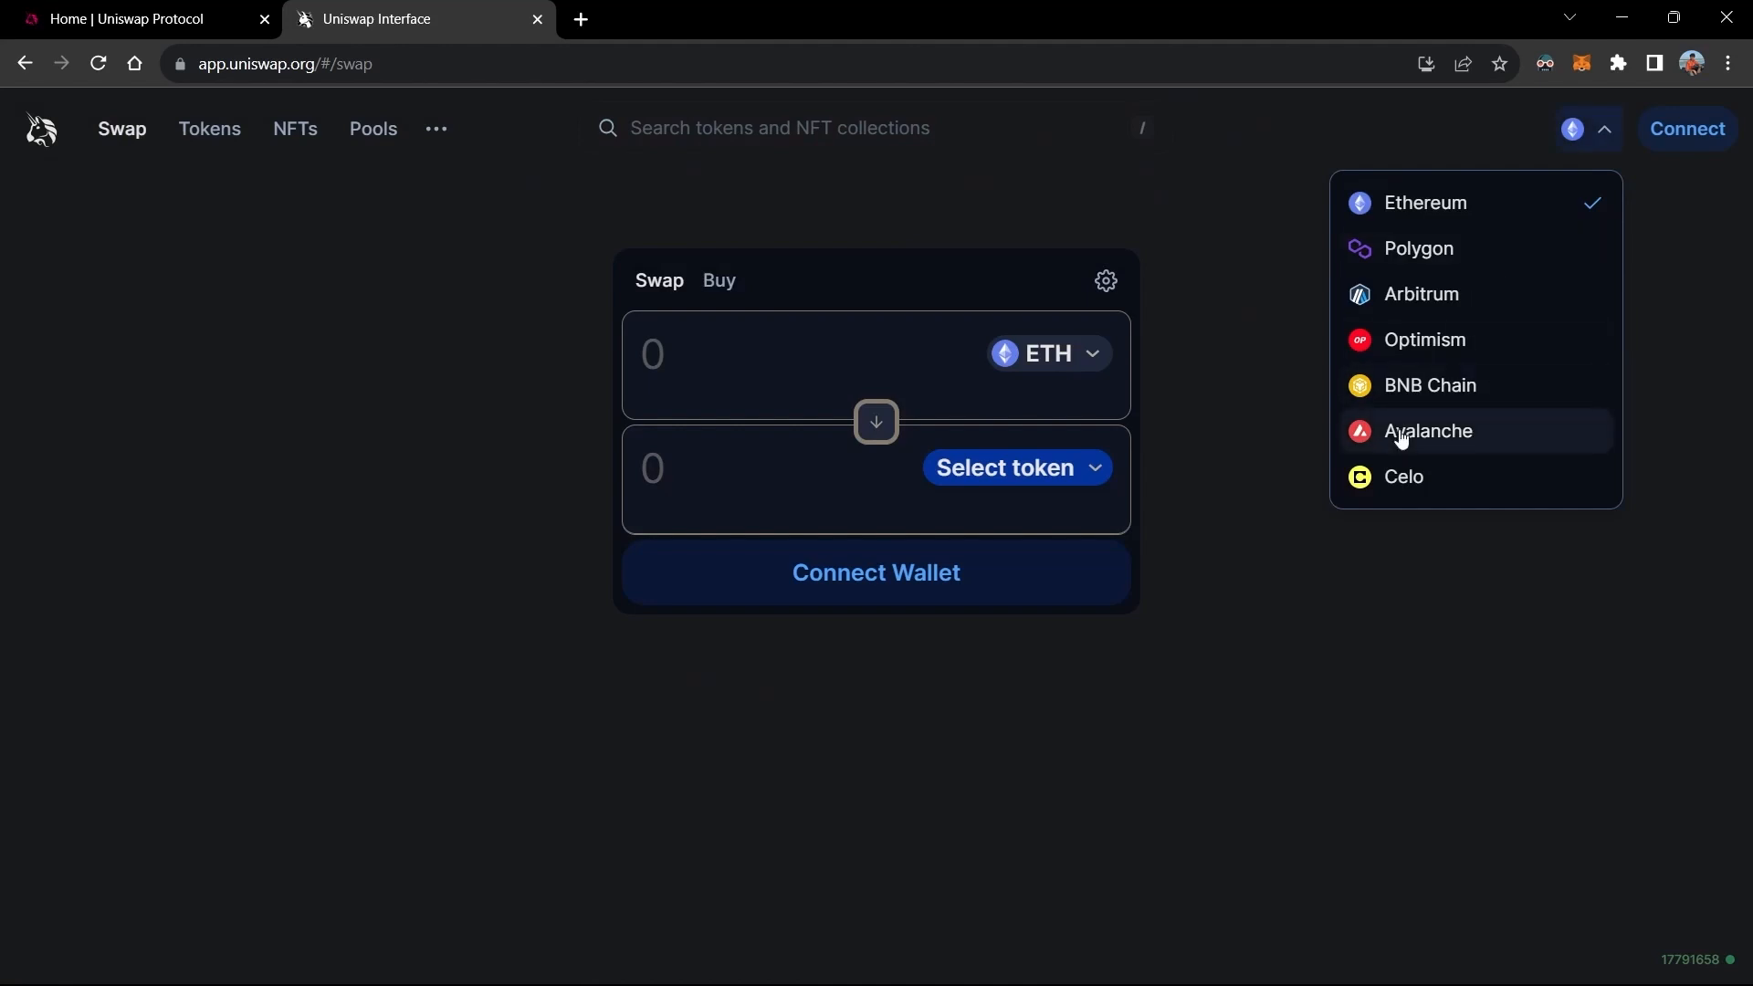
click(1428, 432)
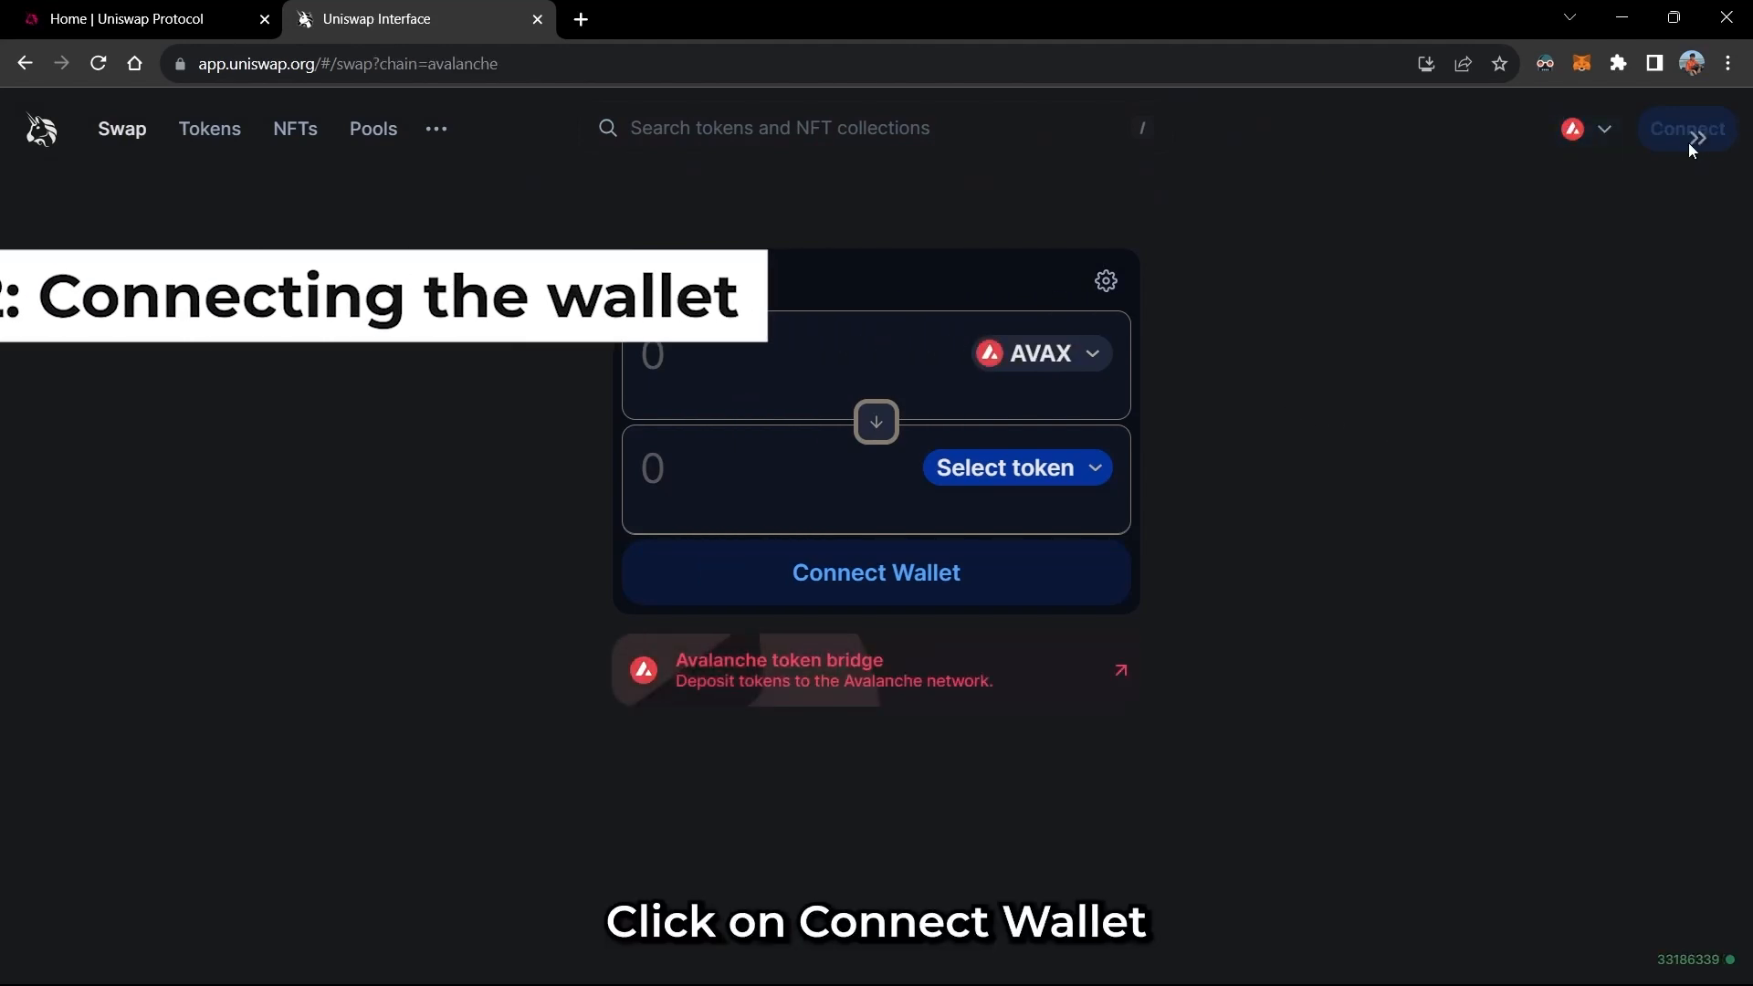
Step: Connect the Cypherock wallet's Avalanche account through WalletConnect, approving it in cySync
click(1684, 129)
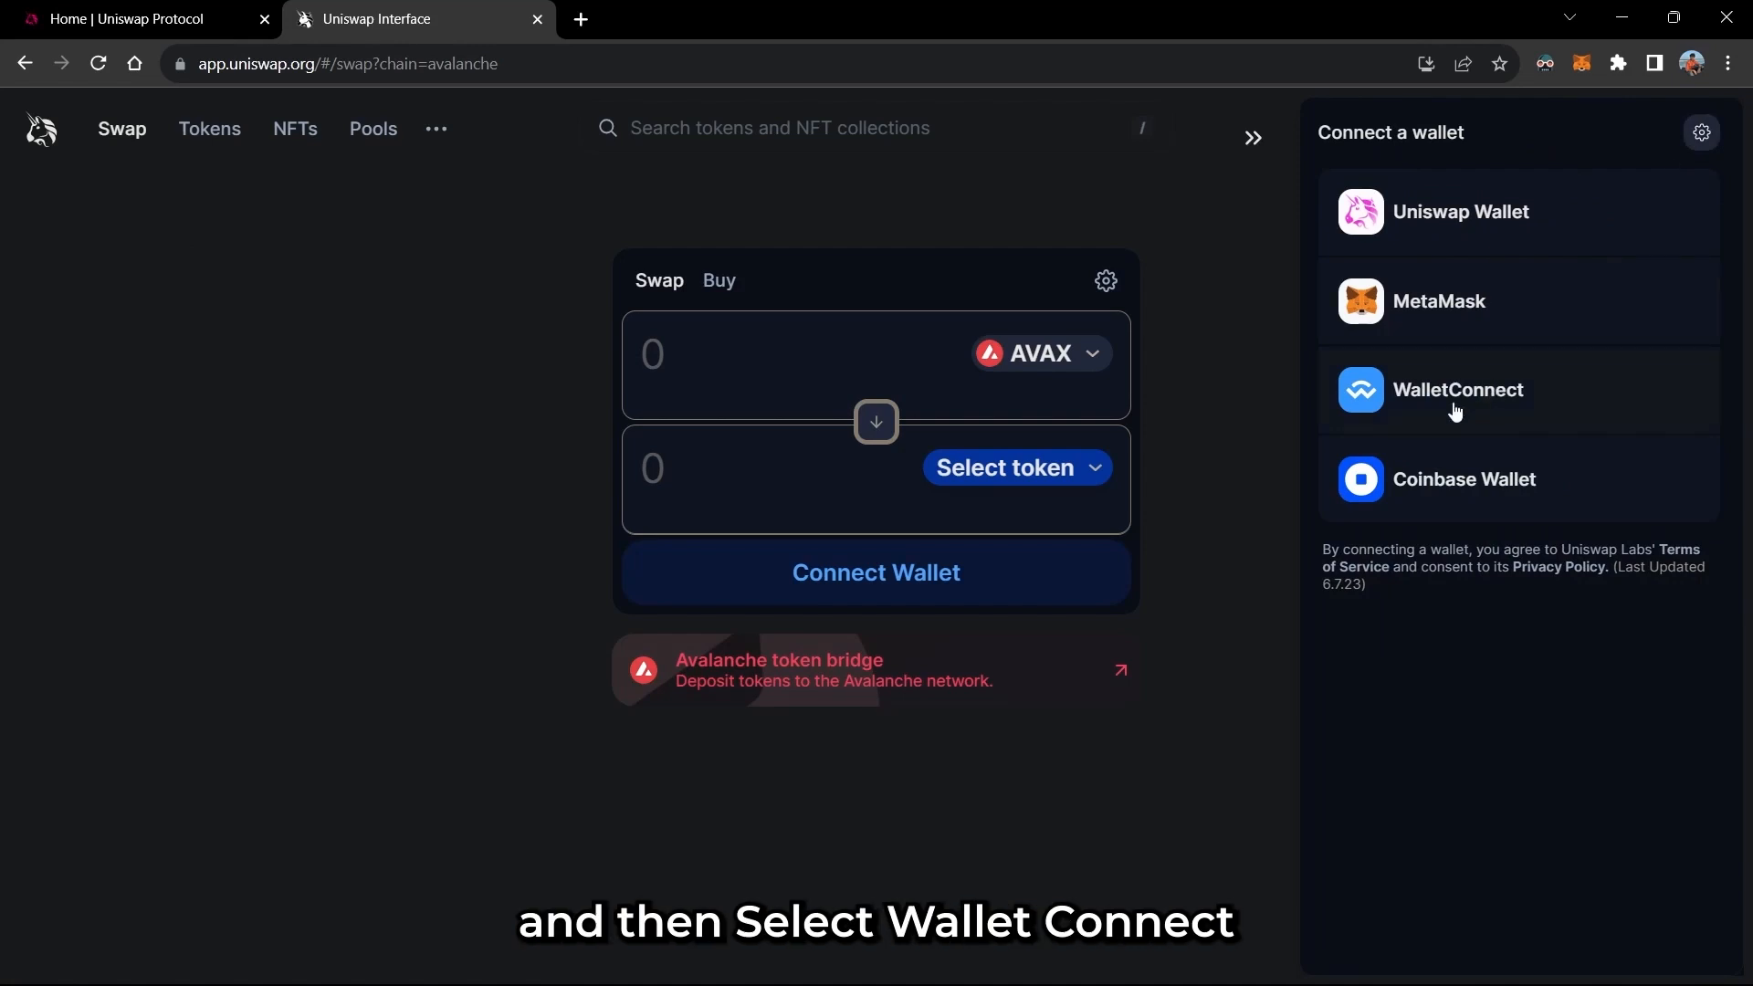
click(1457, 389)
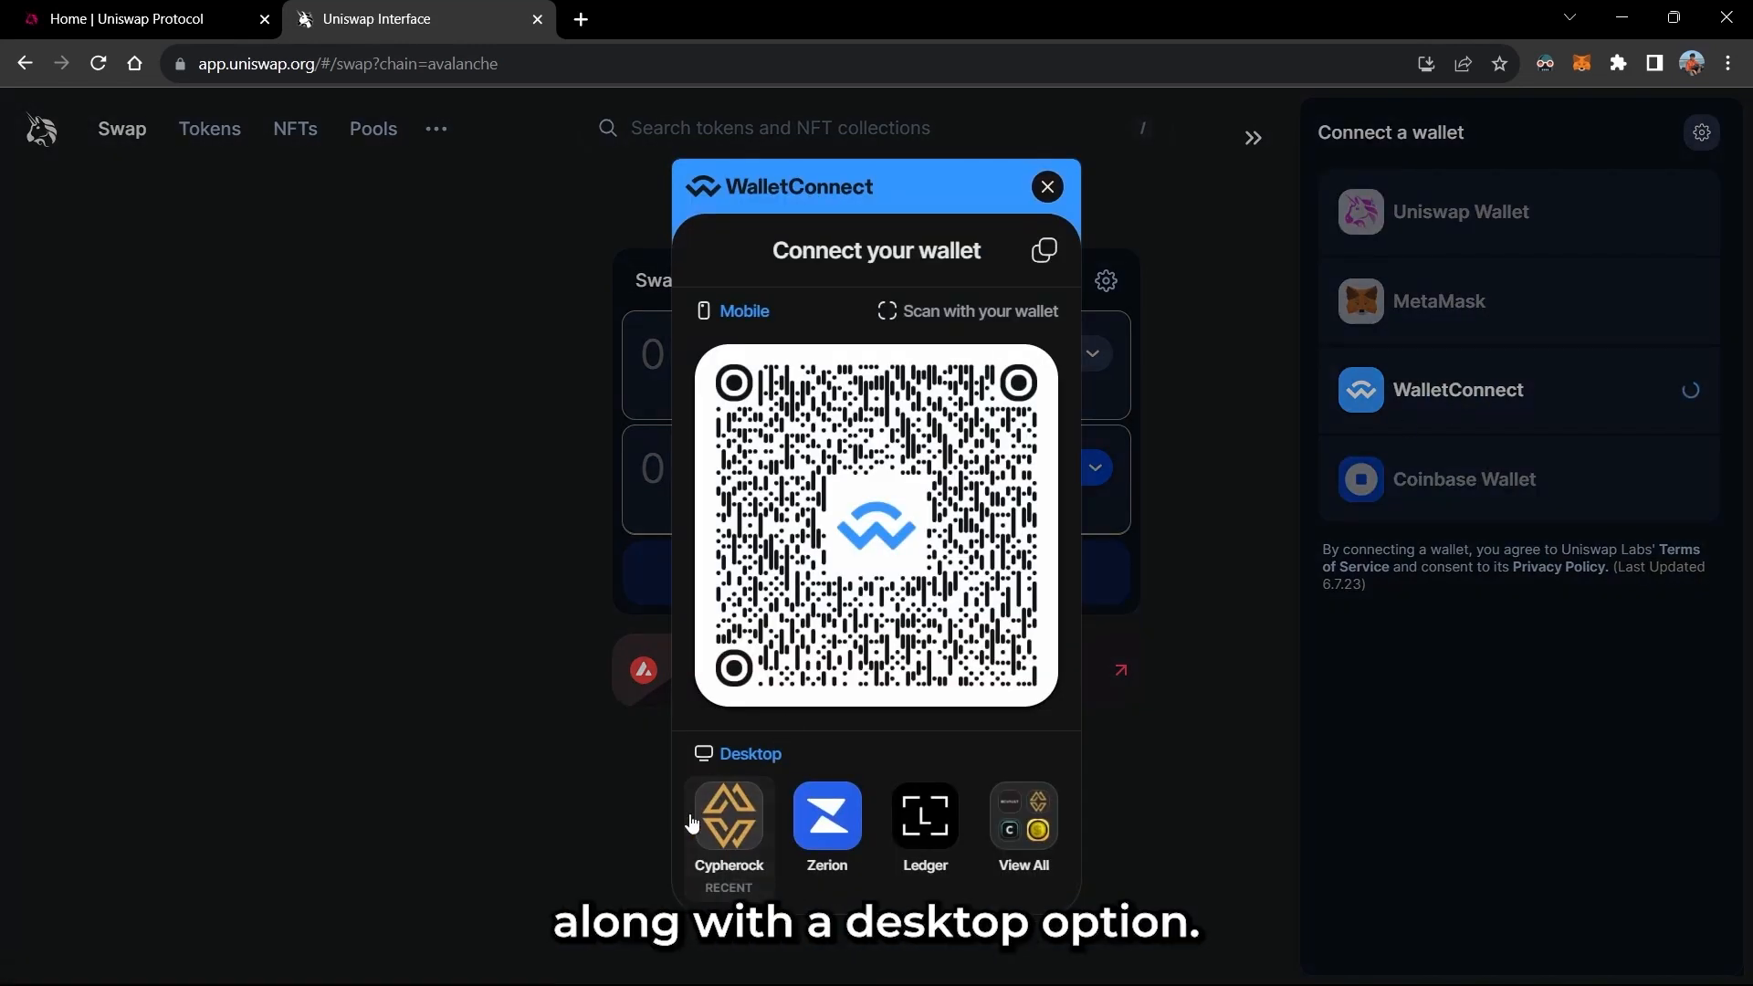
click(728, 816)
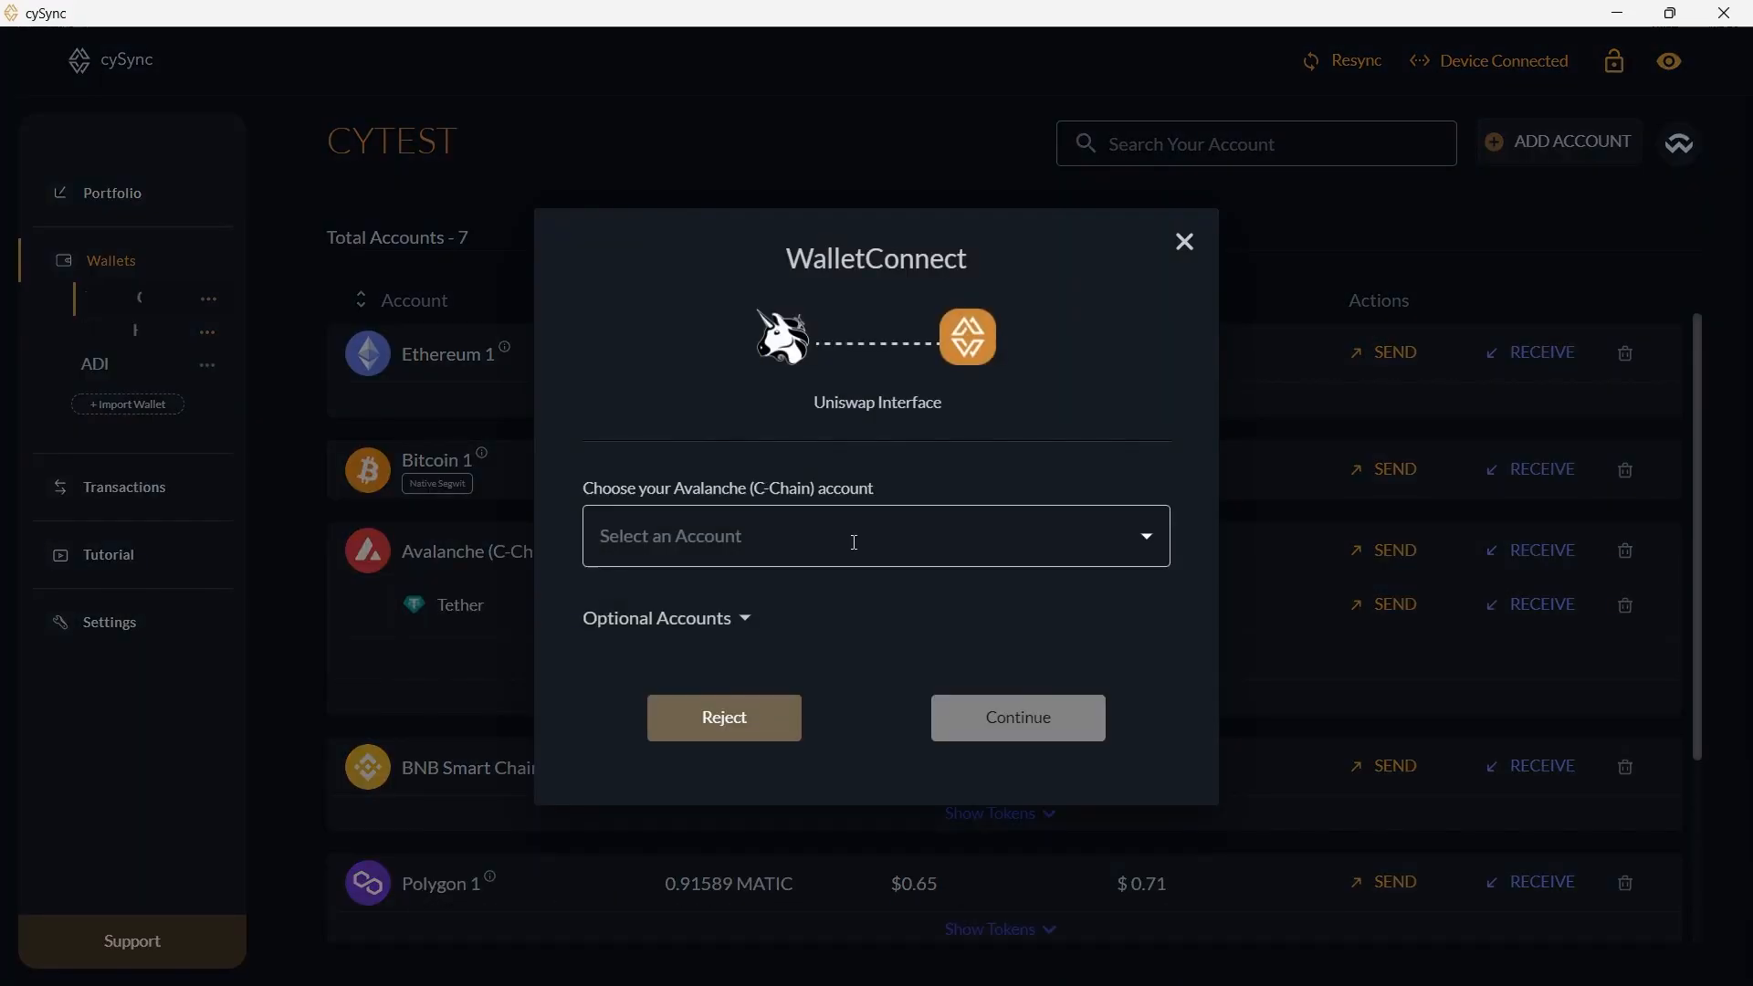
click(876, 536)
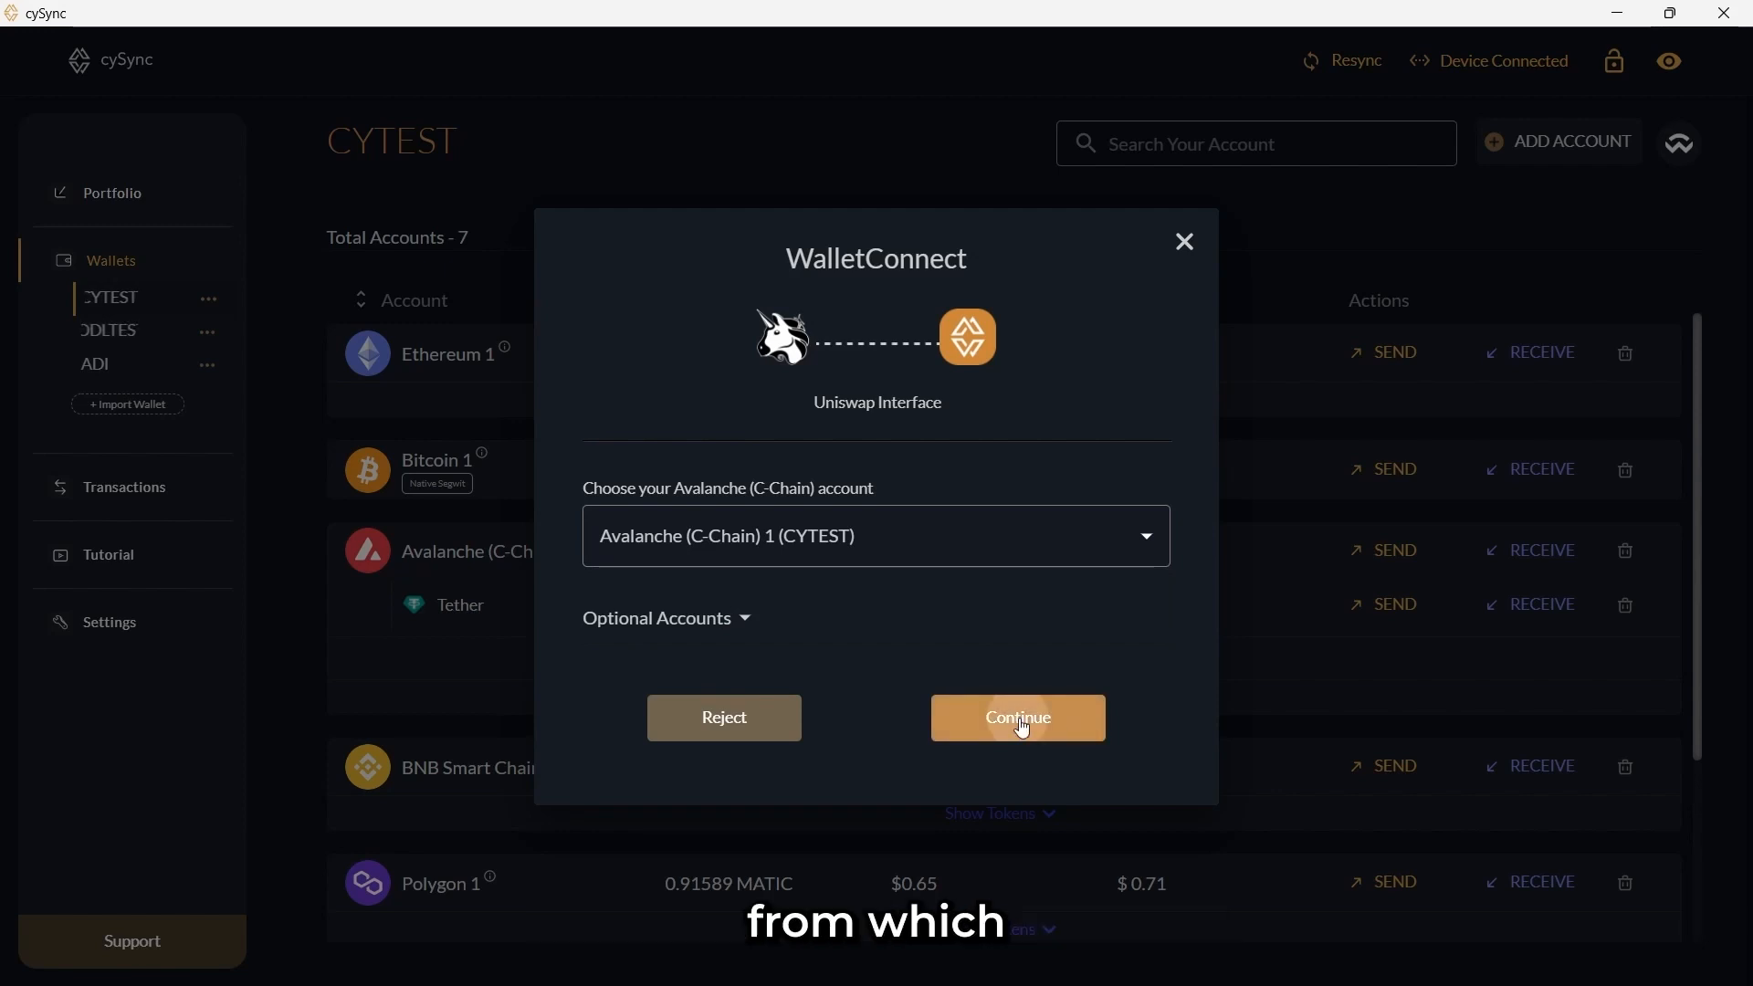
click(1015, 717)
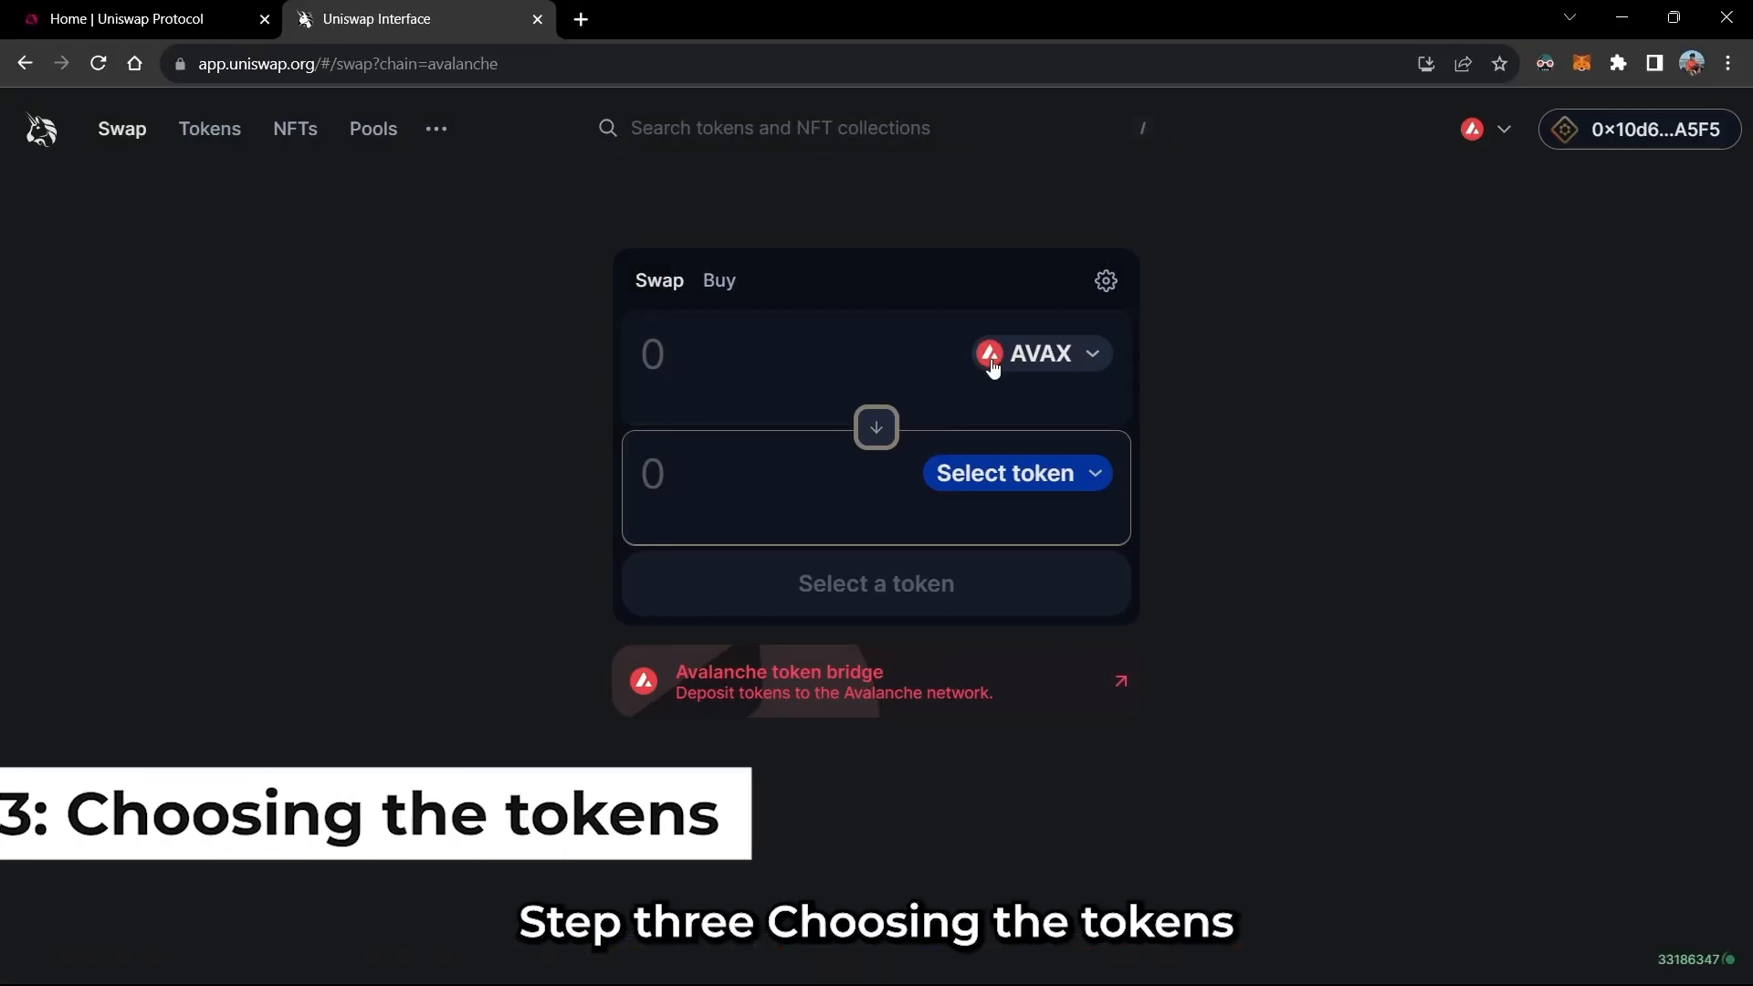
Step: Enter 0.1 AVAX, choose USDT as the token to receive, and submit the swap
click(738, 356)
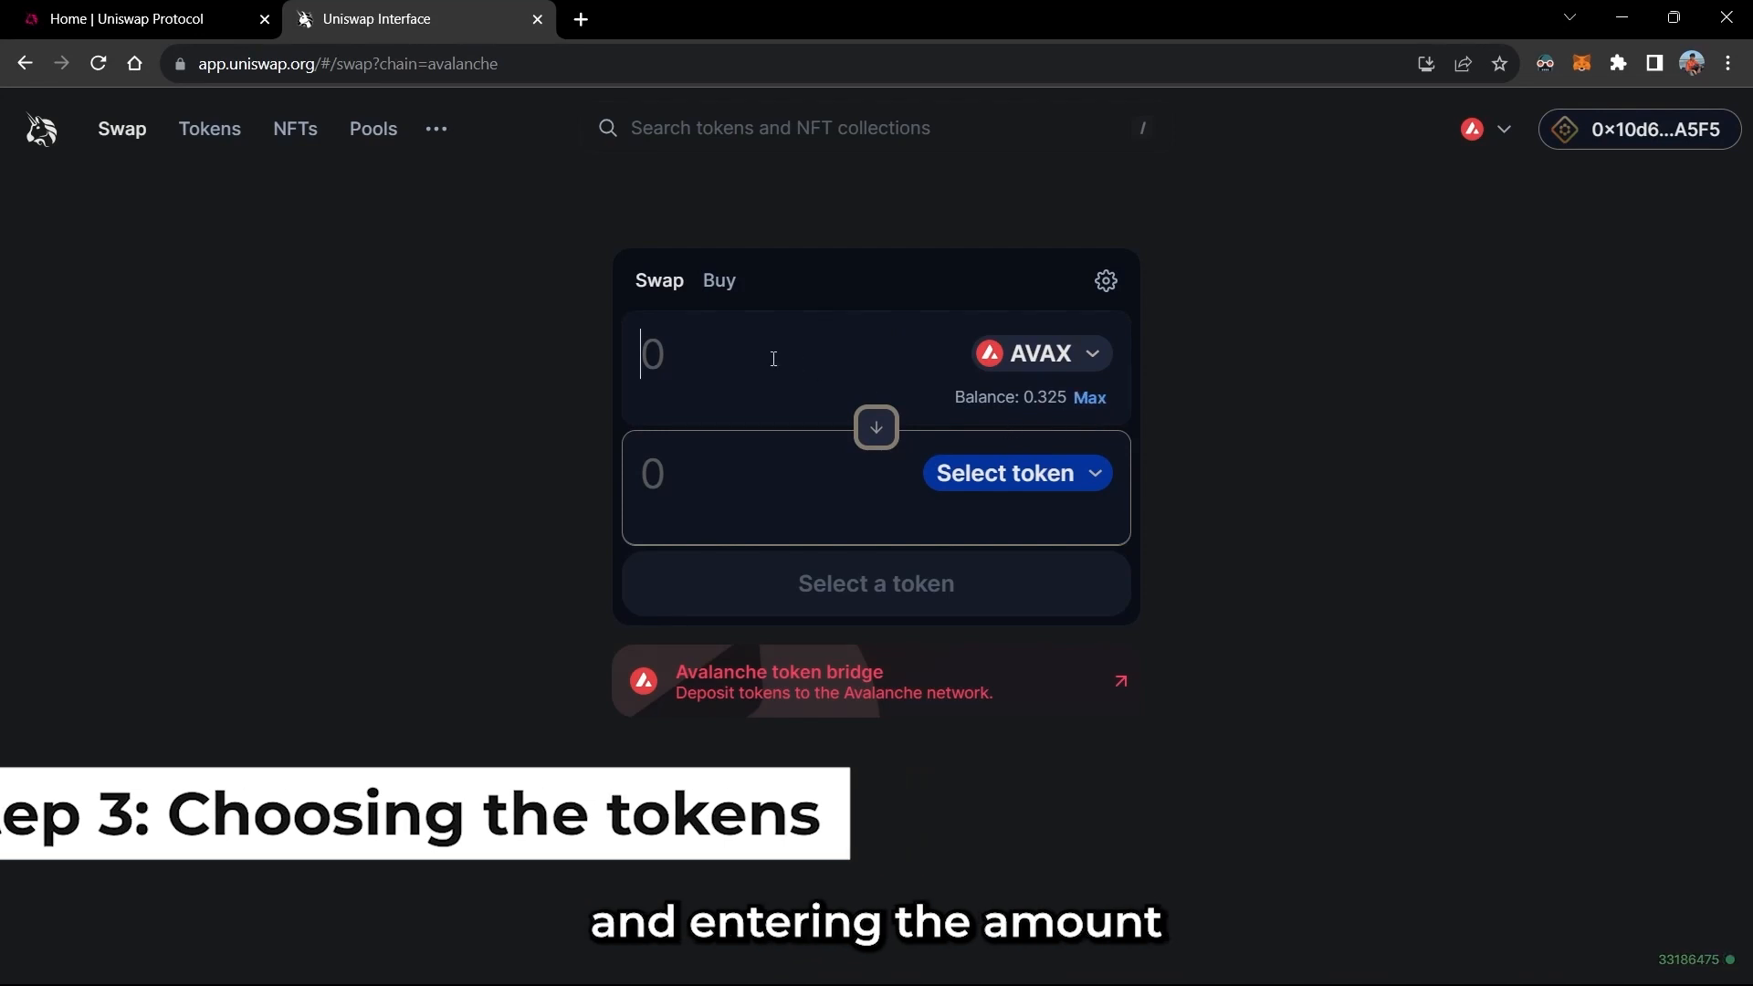
text(1)
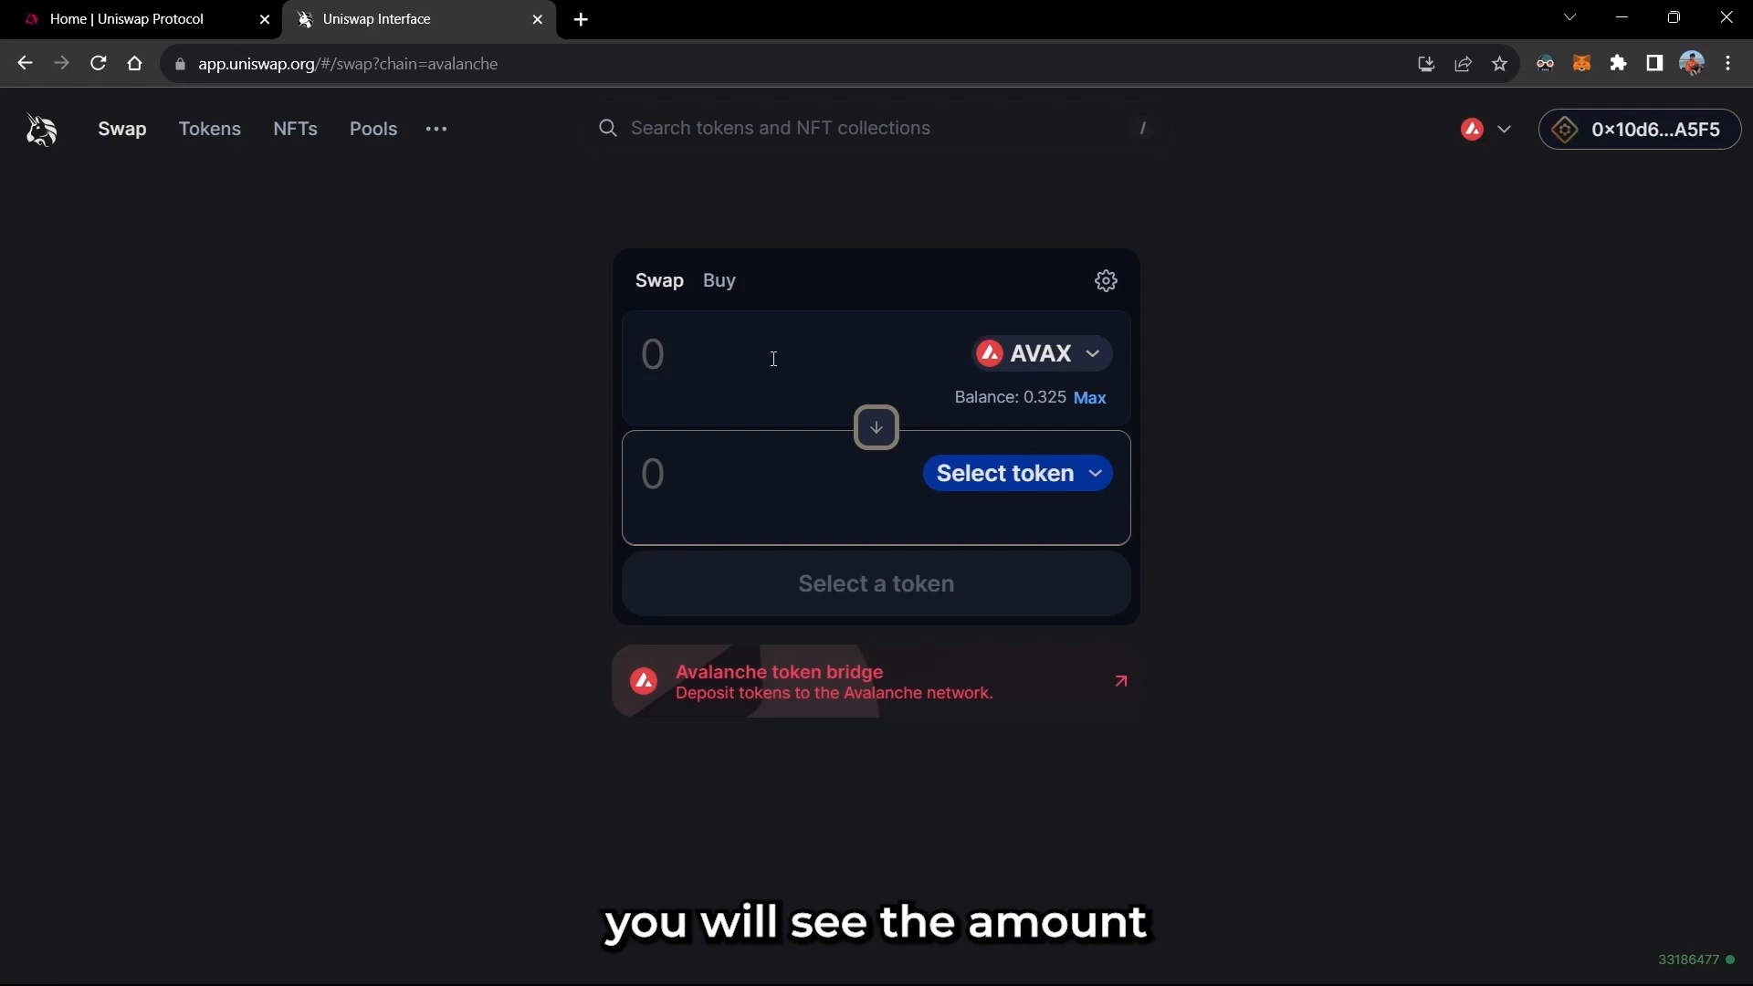
text(0.1)
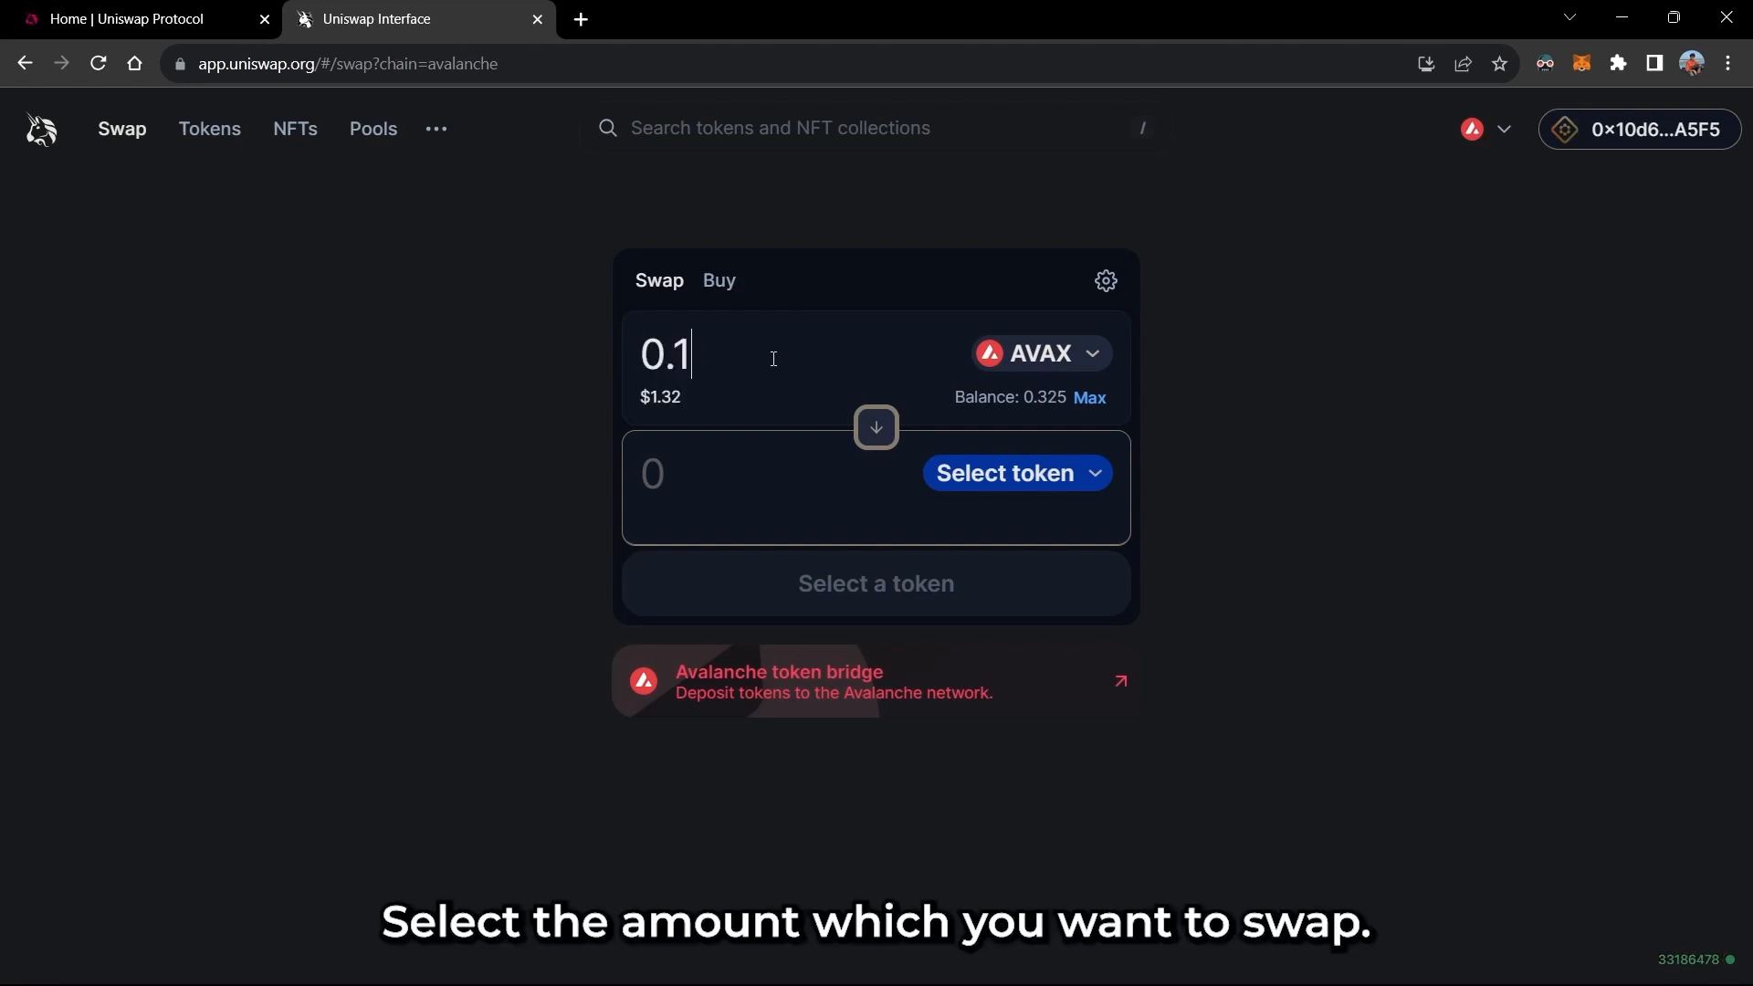
click(1005, 473)
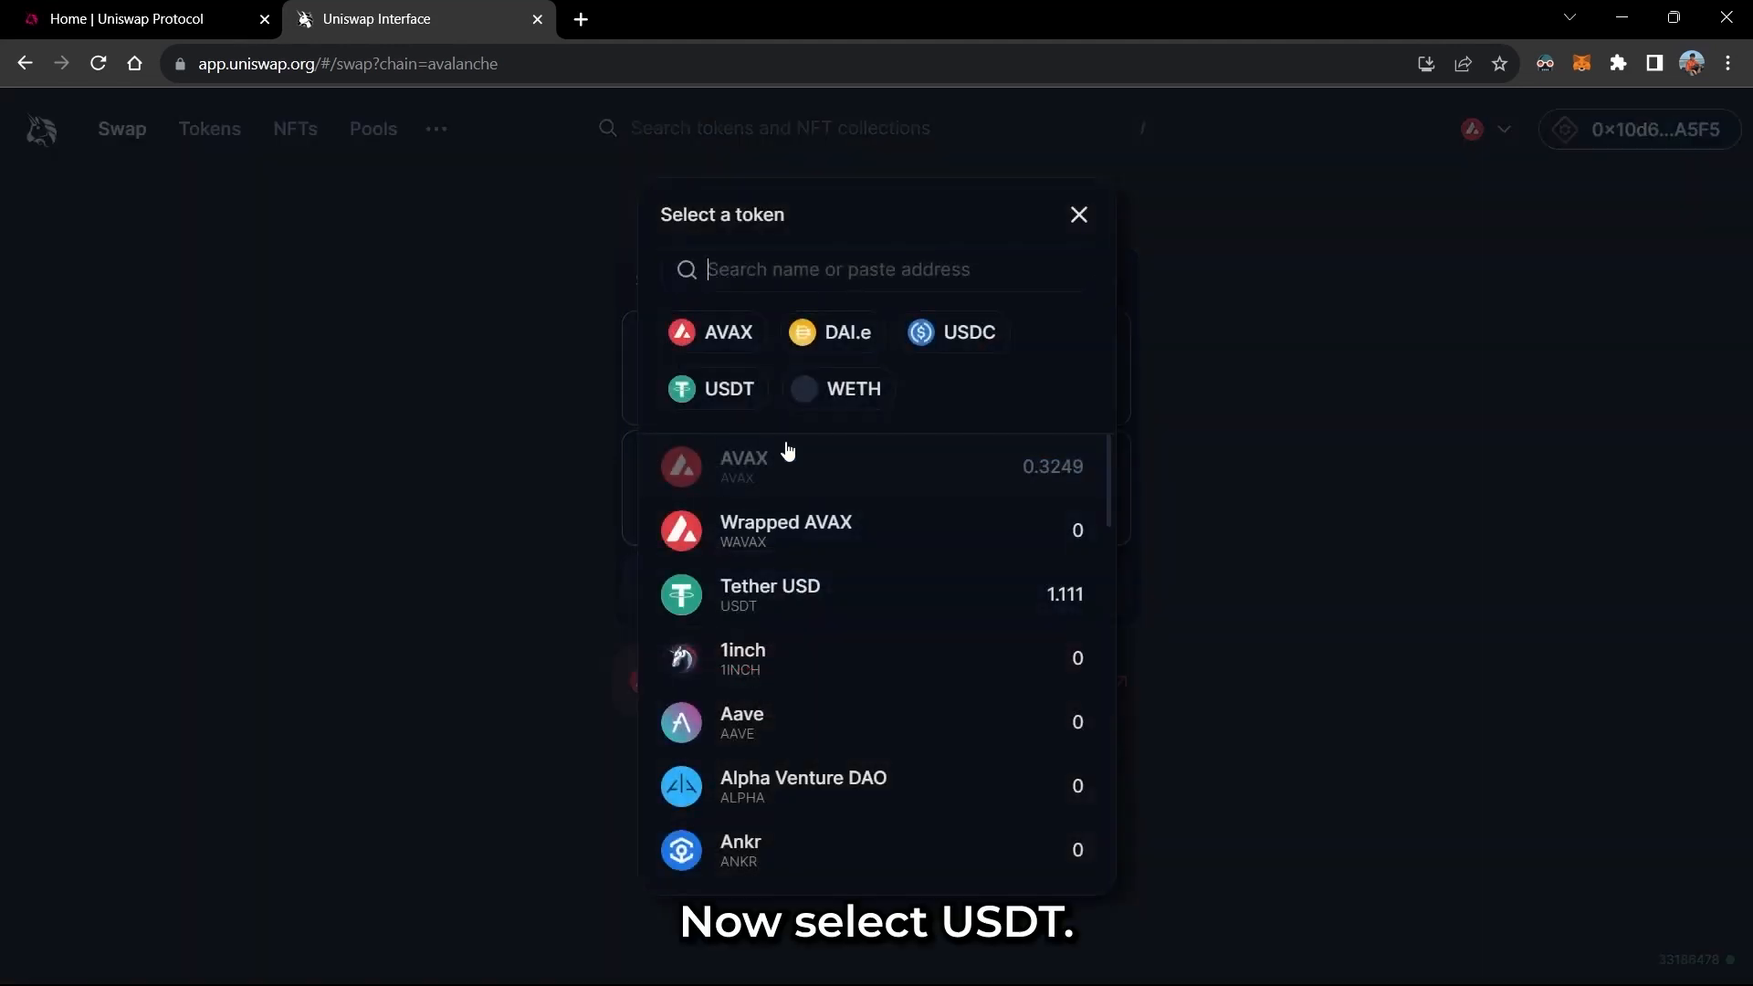
click(769, 593)
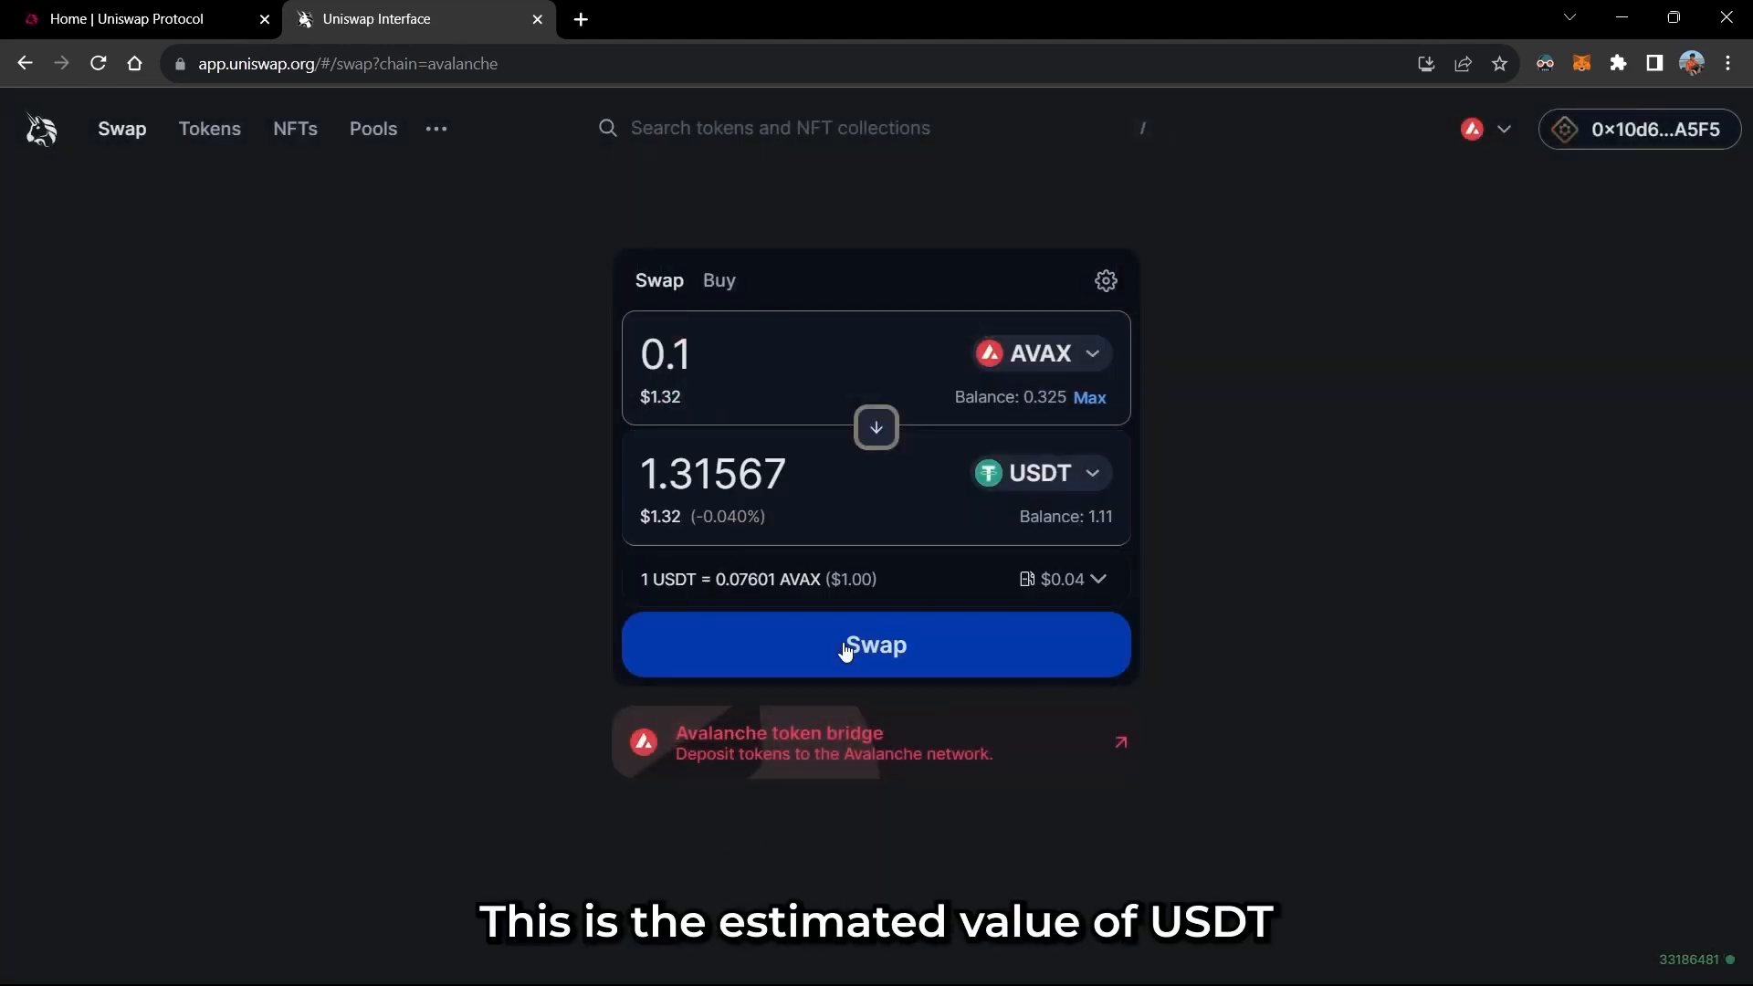
click(876, 646)
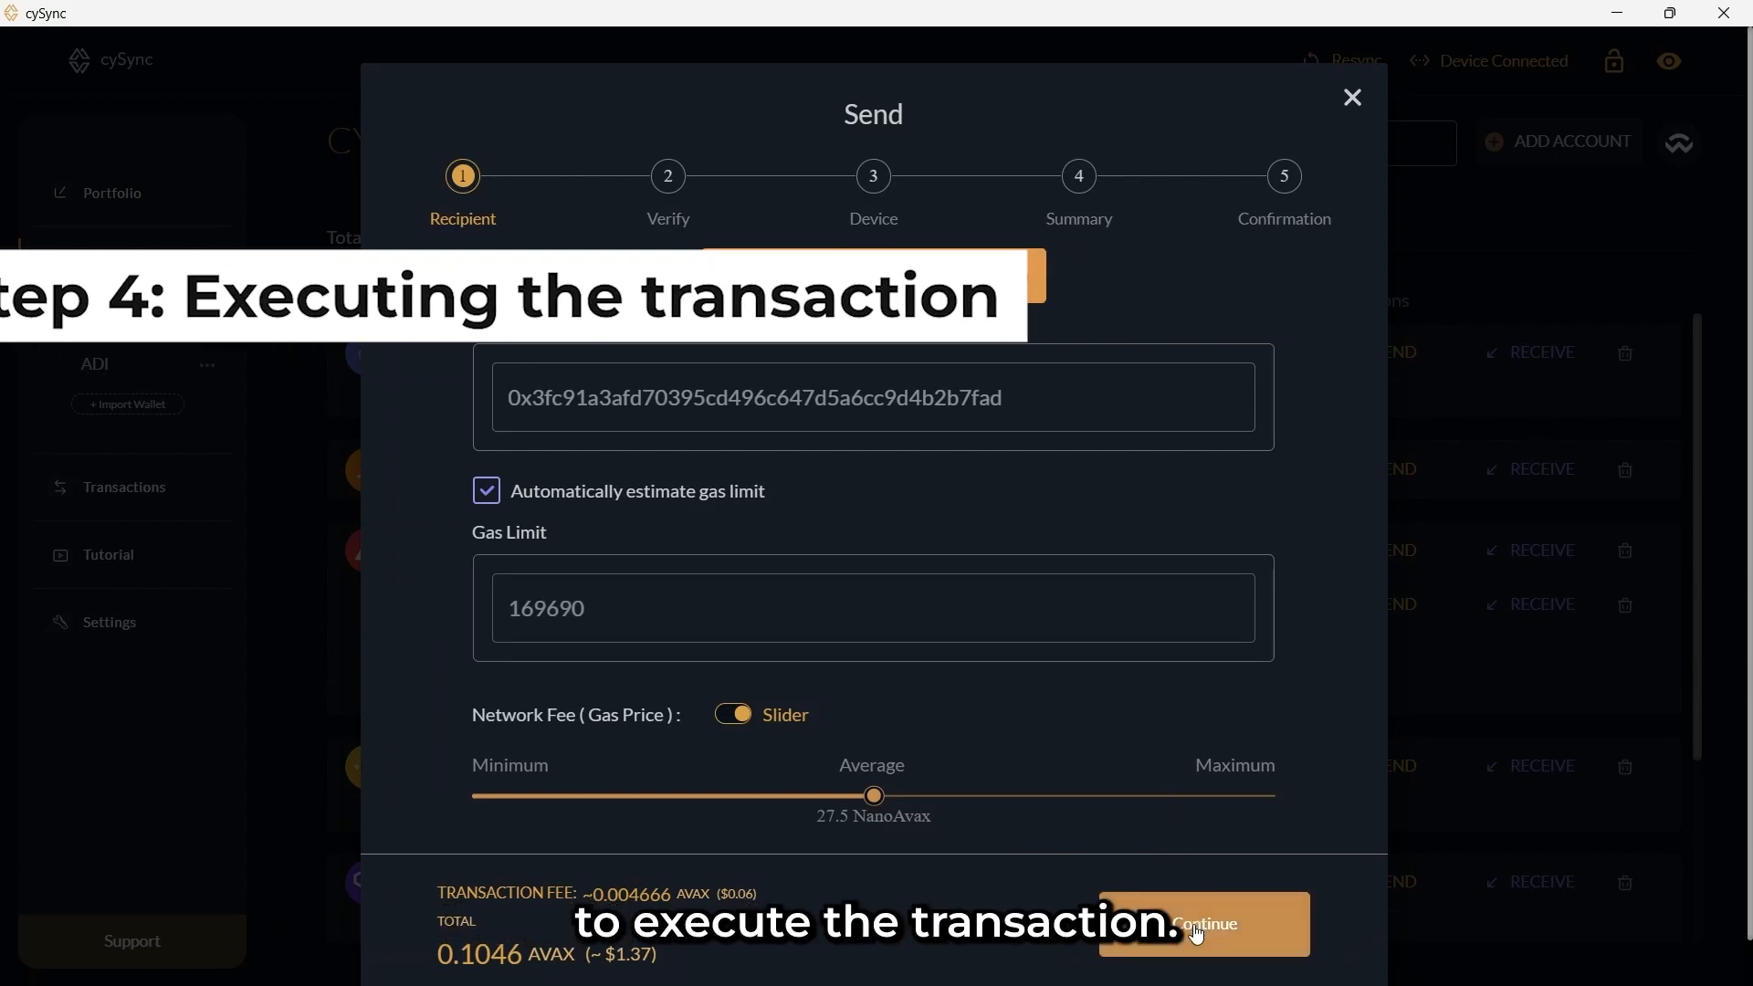
Step: Accept the recipient and gas details in cySync and complete the 0.10 AVAX to 1.31567 USDT swap
click(1200, 923)
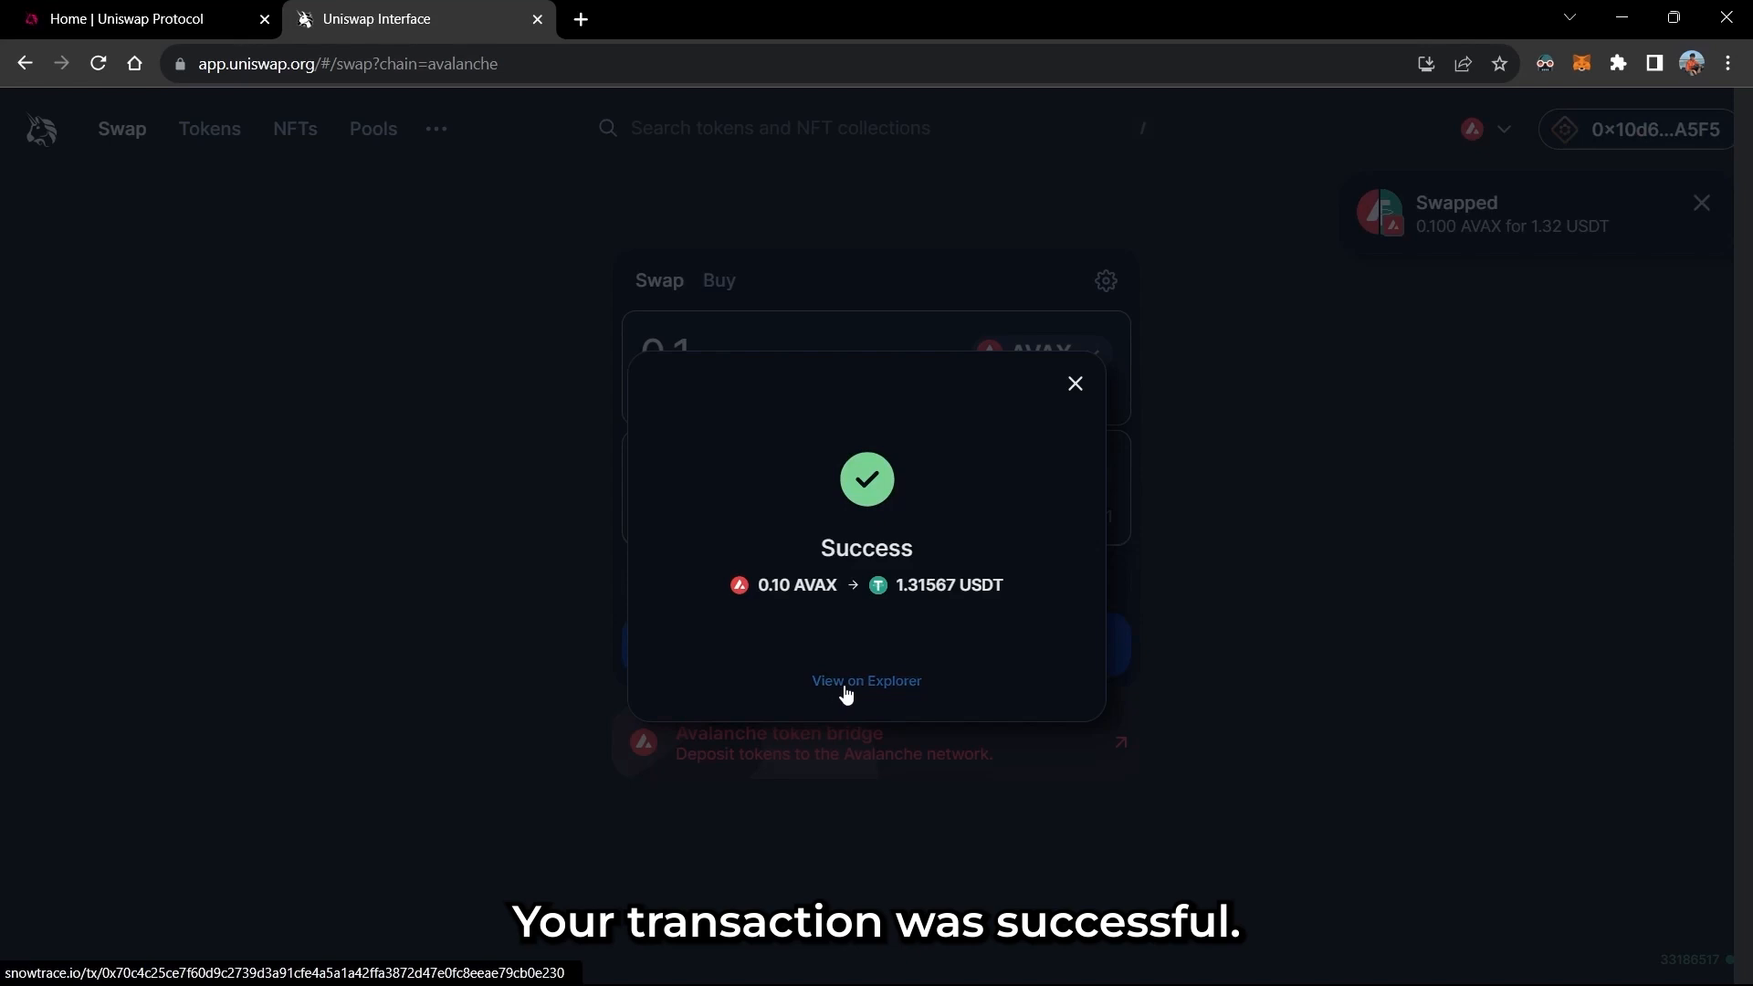
click(866, 679)
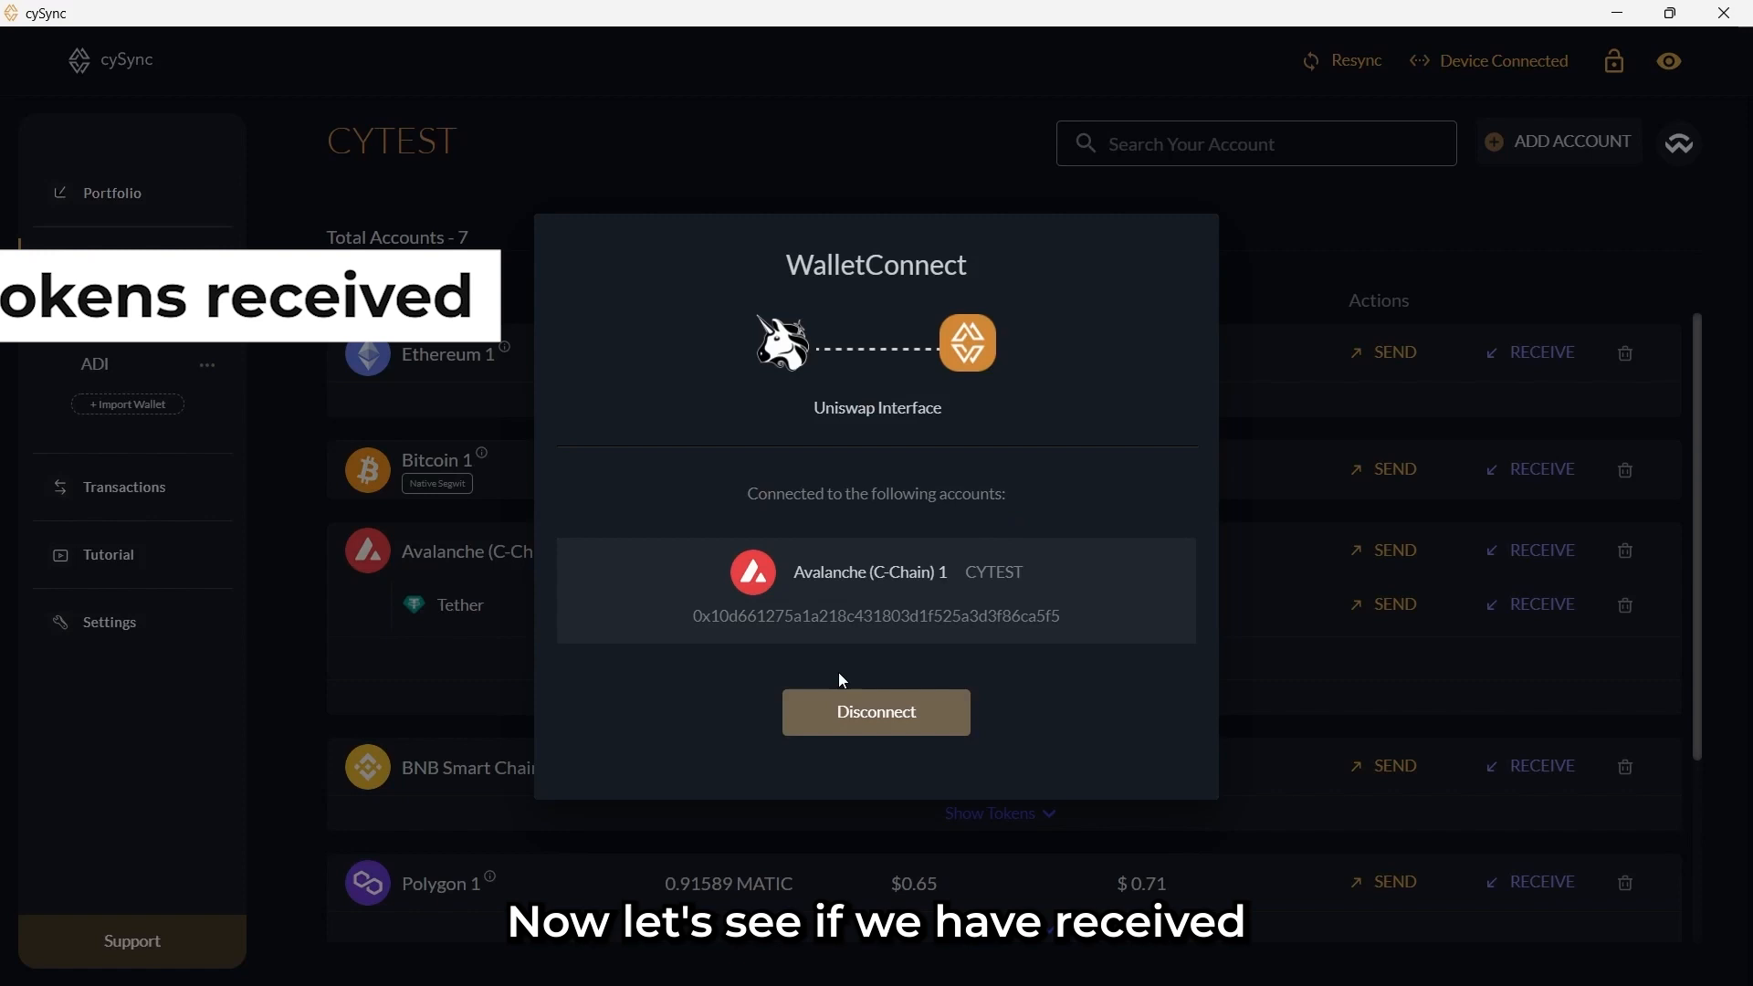
Step: Dismiss the WalletConnect summary and resync cySync to show the 1.11137 USDT Tether balance
click(876, 712)
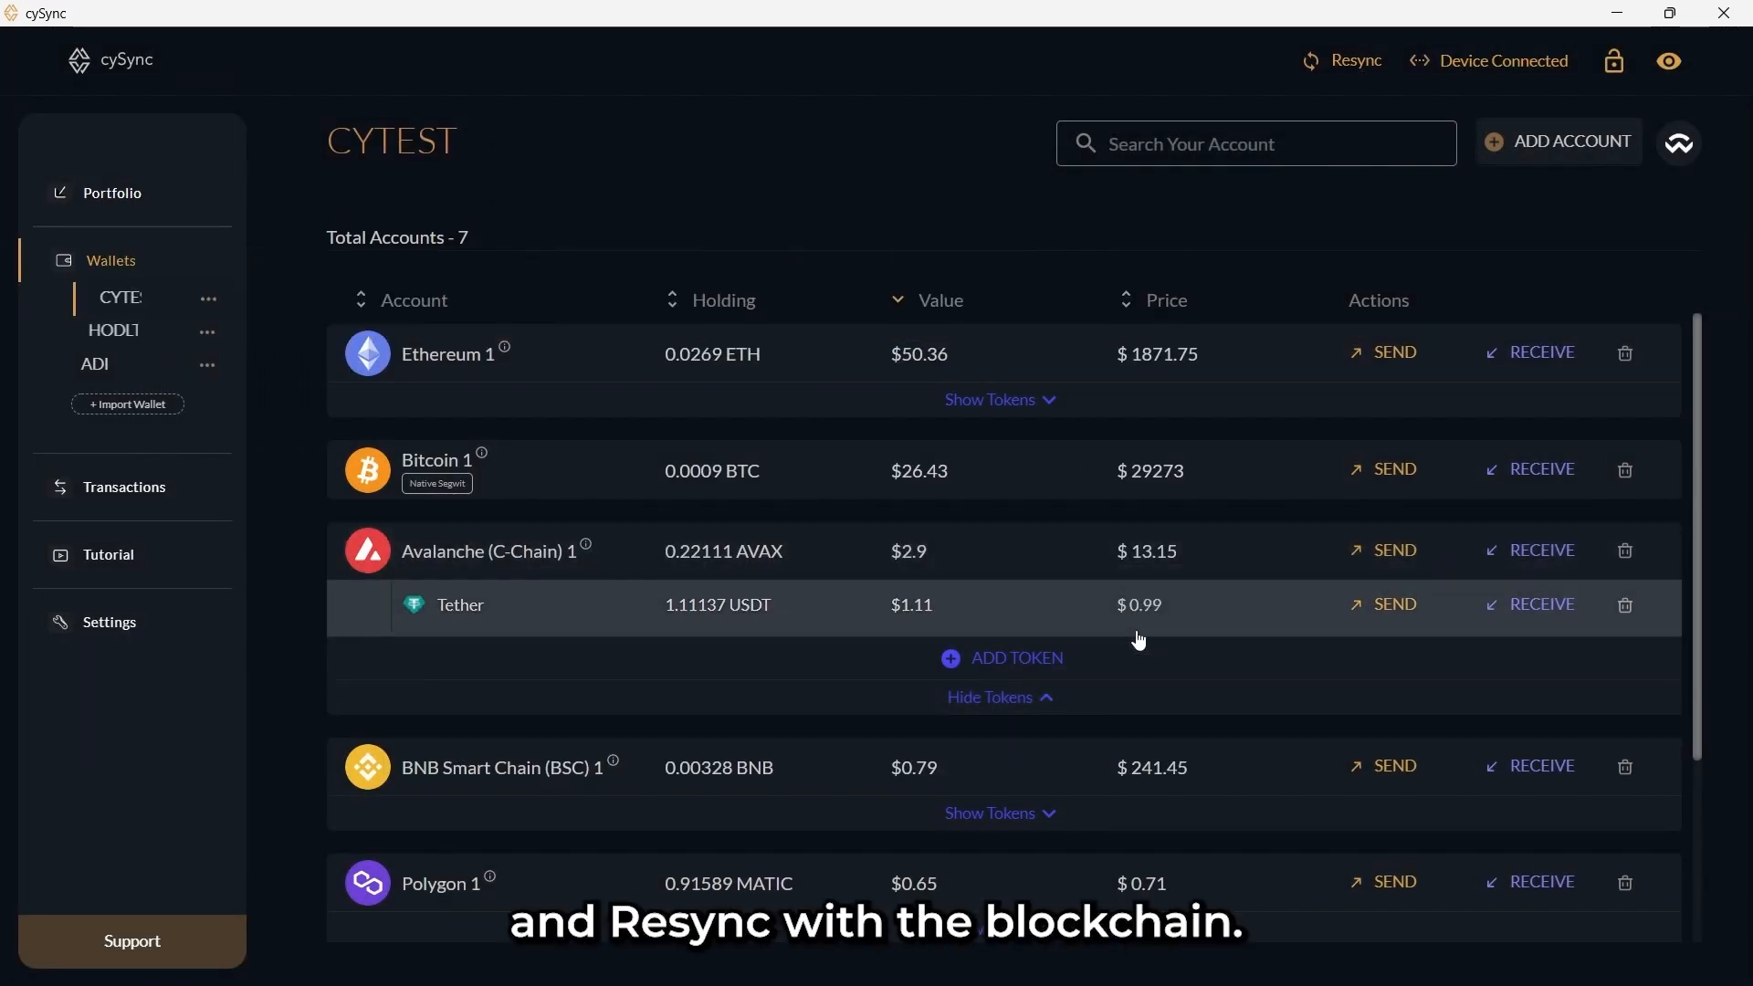
click(1338, 60)
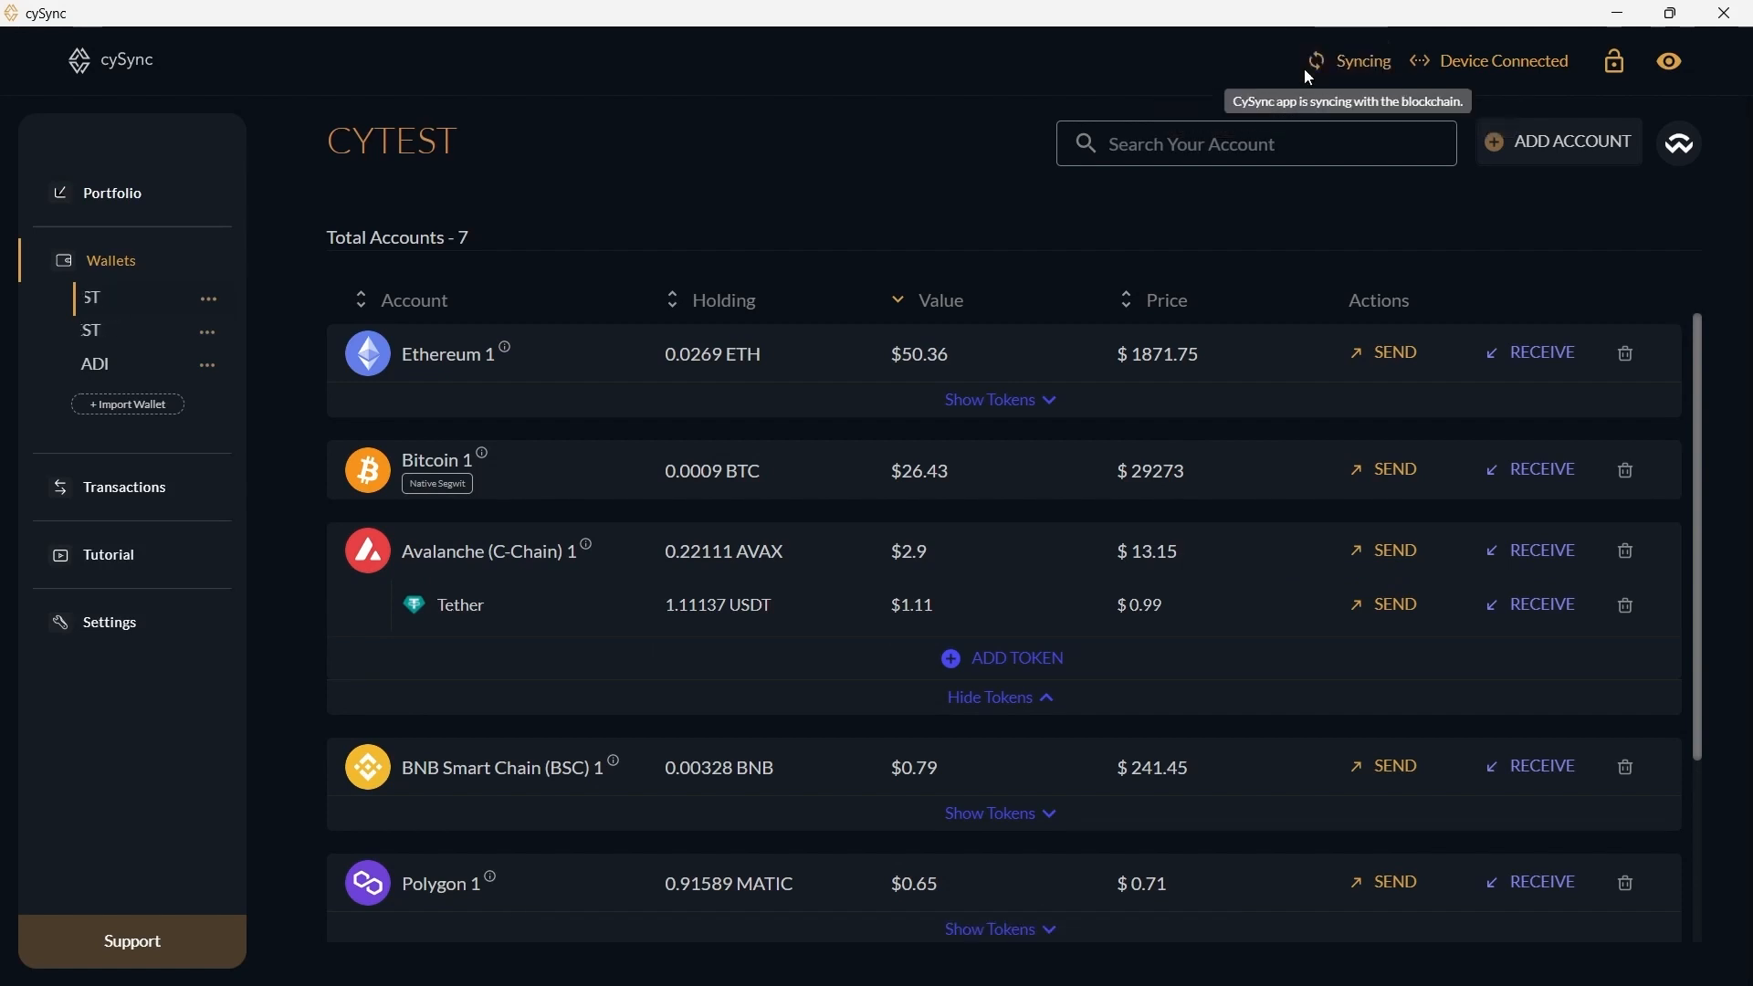